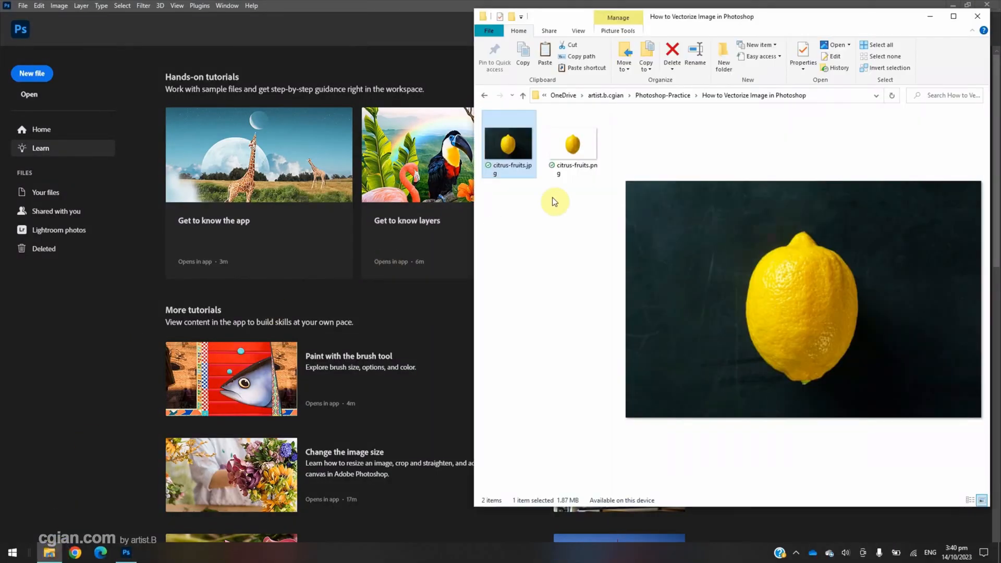
Step: Open the transparent lemon image citrus-fruits.png in Photoshop from File Explorer
{"action": "left_click", "coordinate": [572, 143]}
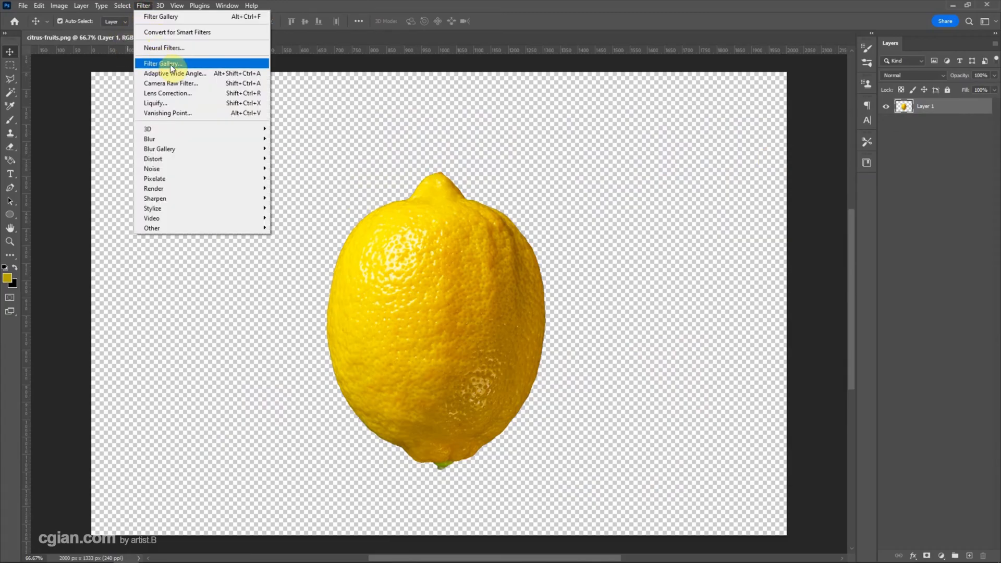
Step: Apply the Artistic Cutout filter with 6 levels, edge simplicity 3, edge fidelity 3
{"action": "left_click", "coordinate": [161, 63]}
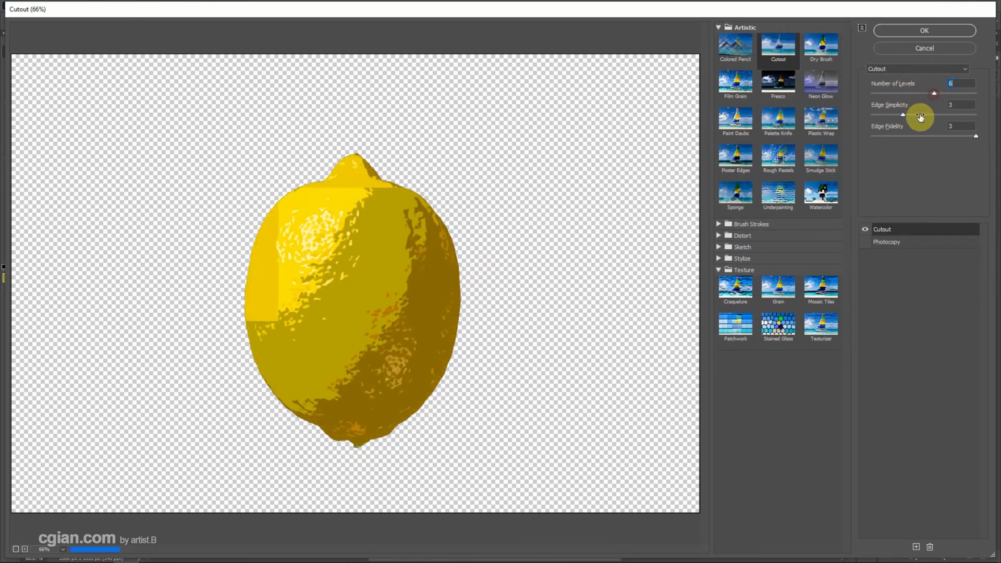